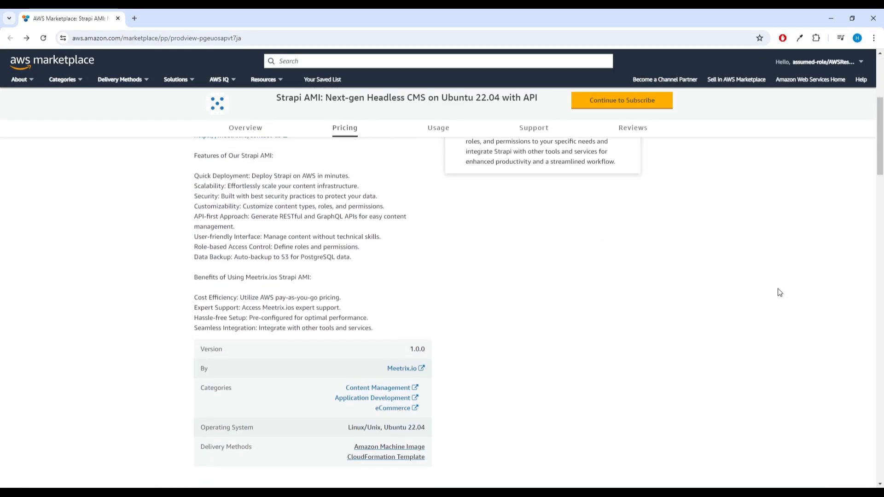
# View the Usage info, then read the Strapi Developer Guide's prerequisites in a new tab.
pyautogui.click(438, 127)
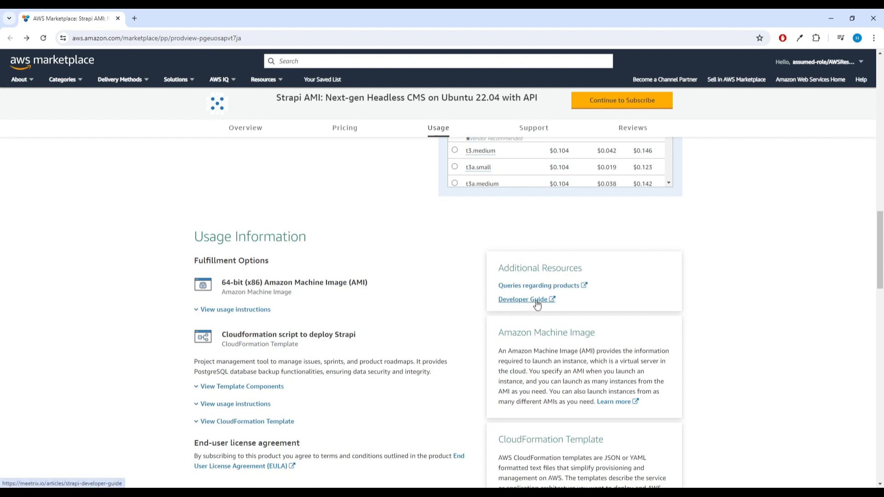
pyautogui.click(523, 298)
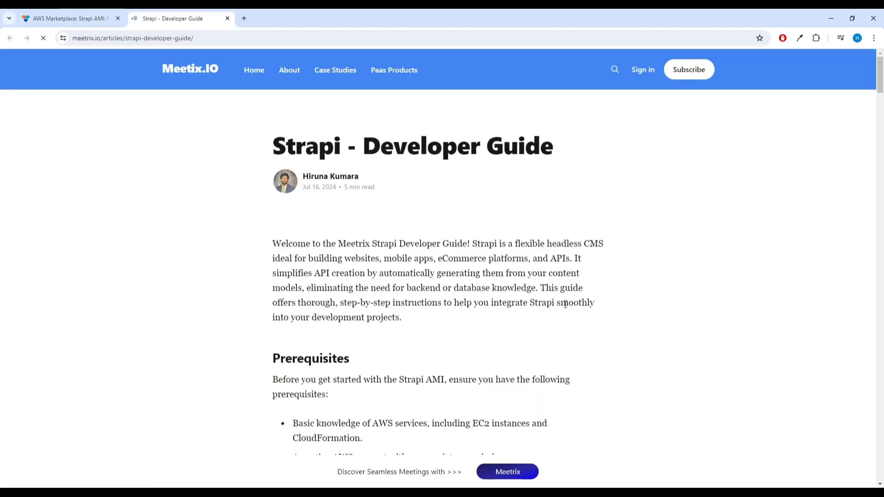
pyautogui.scroll(-3)
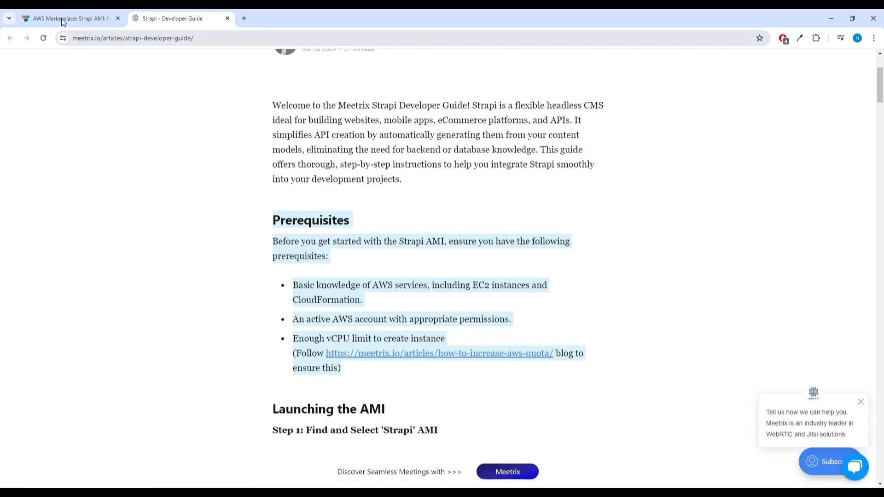
# Back on the Strapi product page, continue to subscribe and accept the AMI offer terms.
pyautogui.click(68, 18)
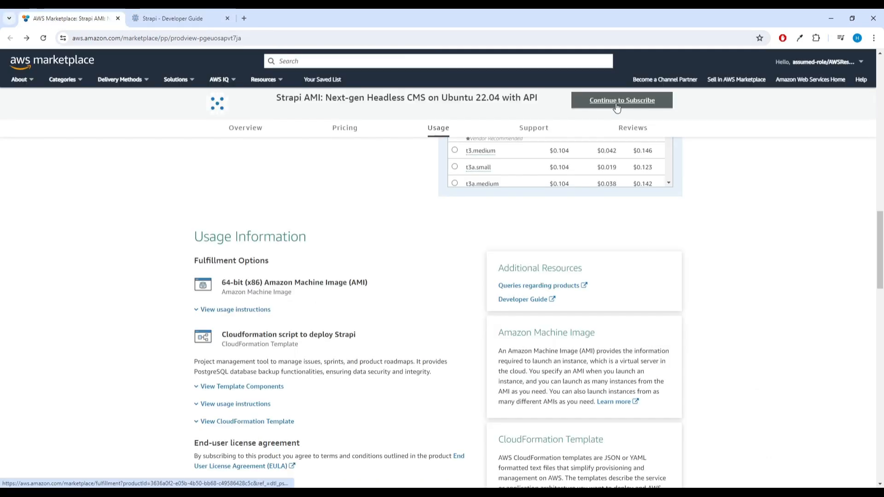
pyautogui.click(622, 99)
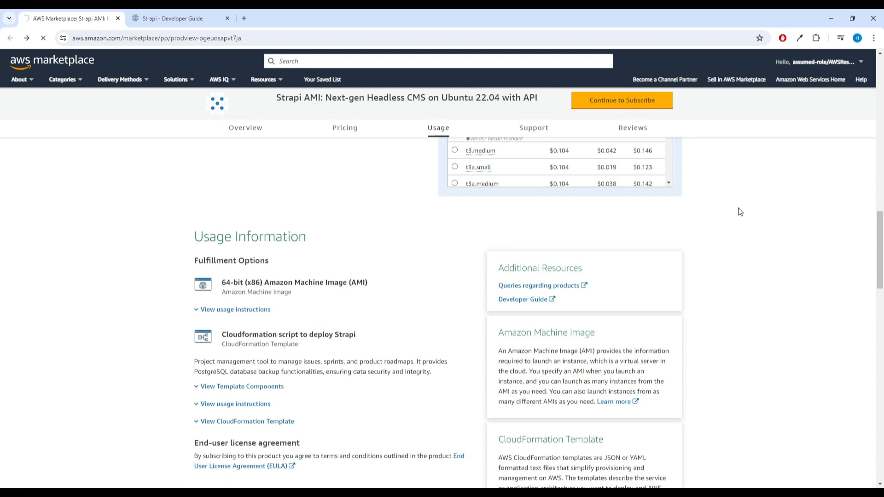
pyautogui.click(621, 100)
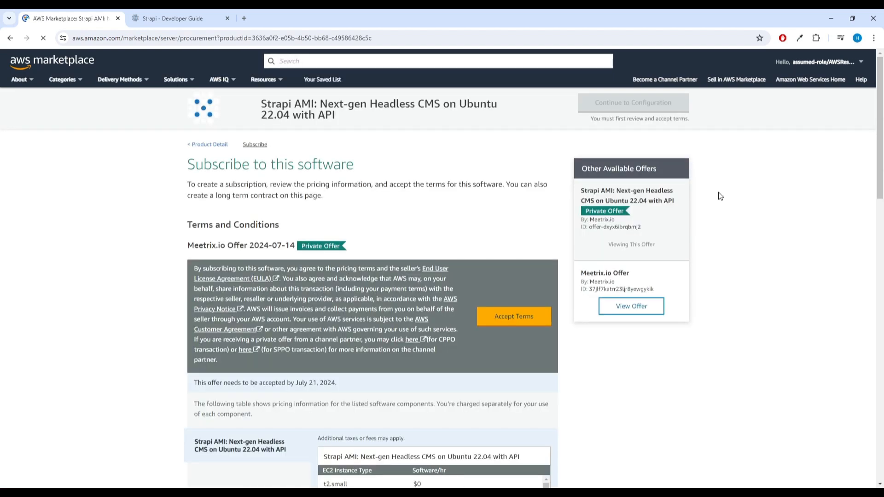
pyautogui.click(513, 316)
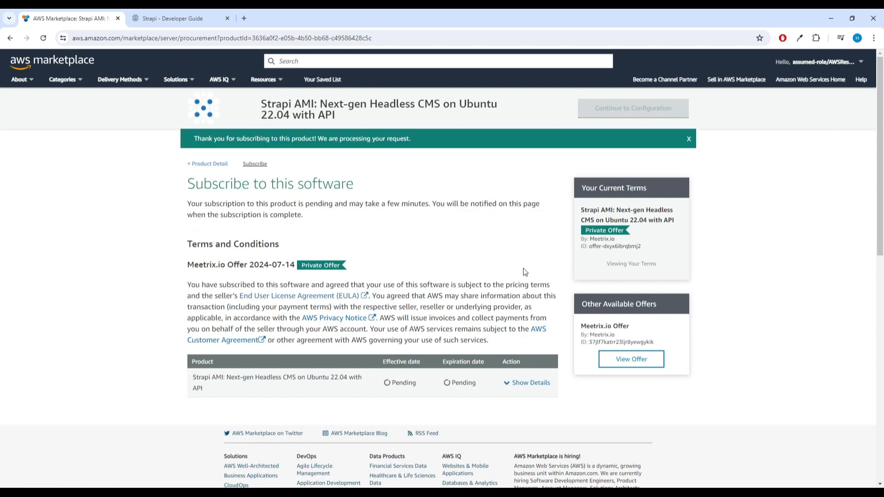
pyautogui.moveTo(724, 255)
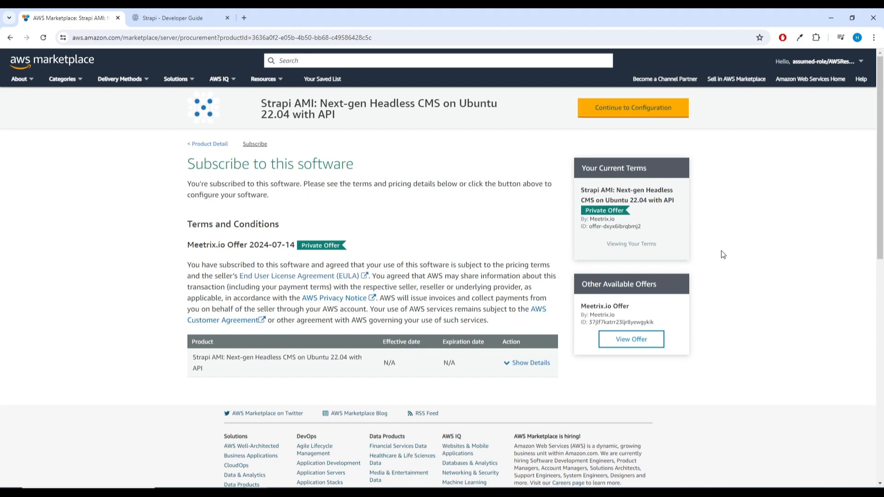
pyautogui.moveTo(632, 108)
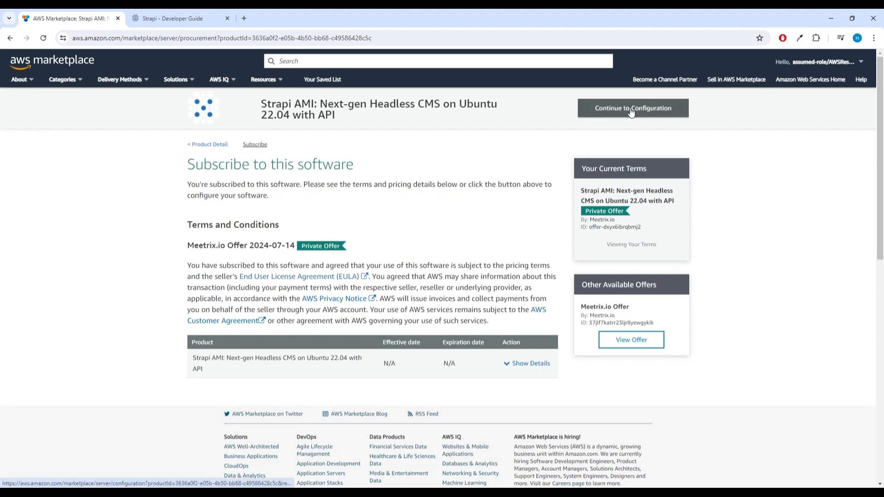
# Configure fulfillment as CloudFormation Template, version 1.0.0, region US East (N. Virginia).
pyautogui.click(633, 108)
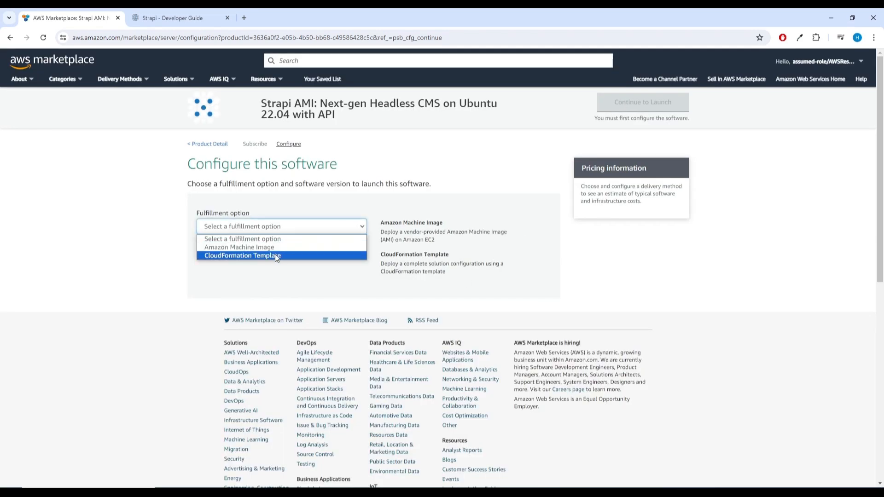
pyautogui.click(243, 256)
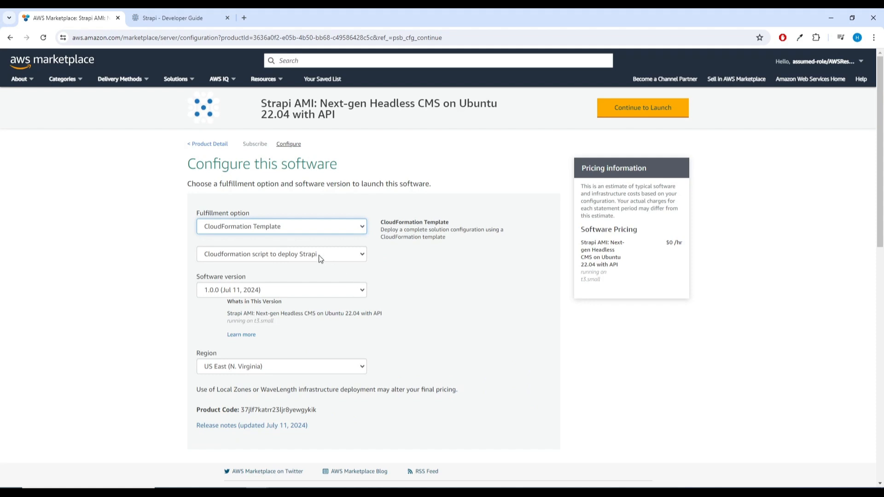
pyautogui.click(281, 290)
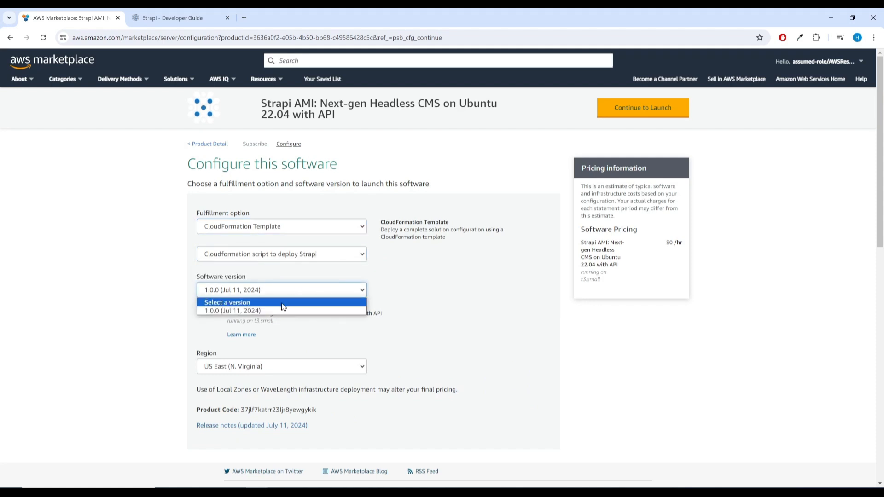
pyautogui.click(281, 366)
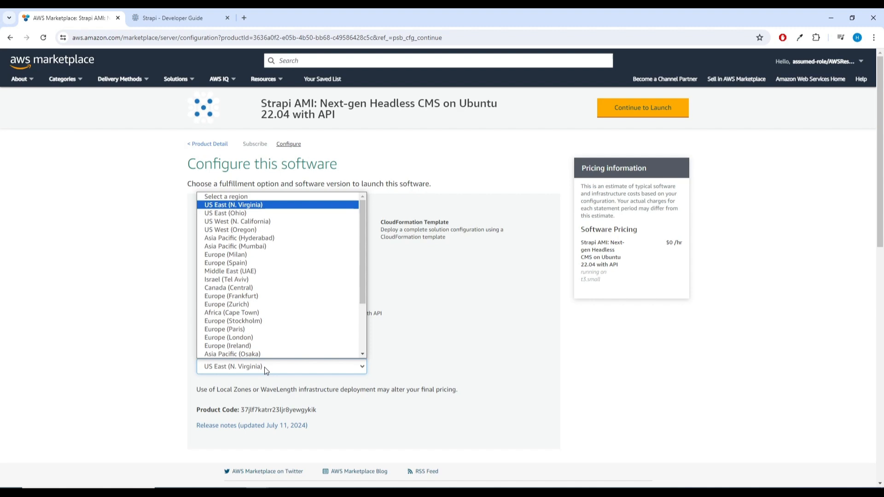
pyautogui.click(233, 205)
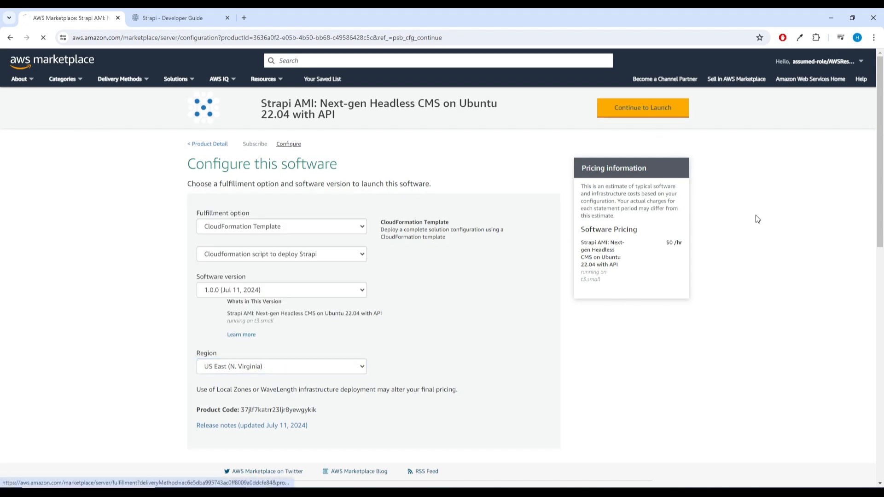
# Continue to Launch and launch the configuration via the Launch CloudFormation action.
pyautogui.click(642, 108)
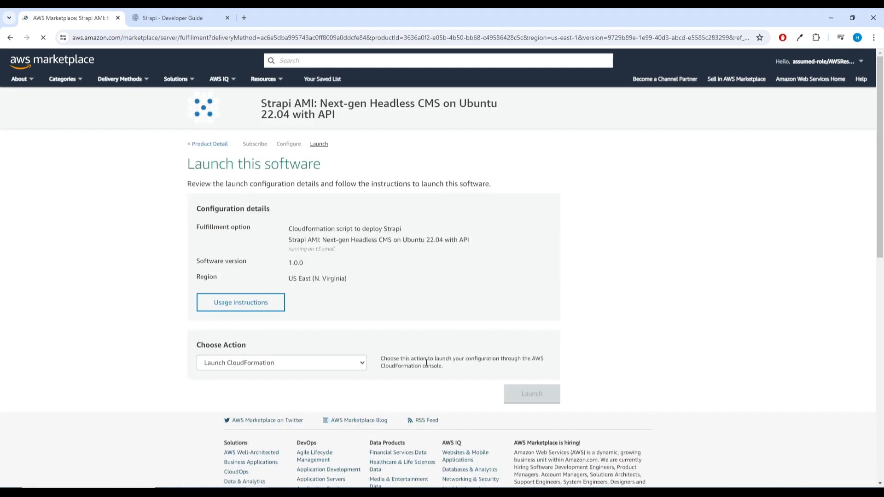
pyautogui.click(282, 363)
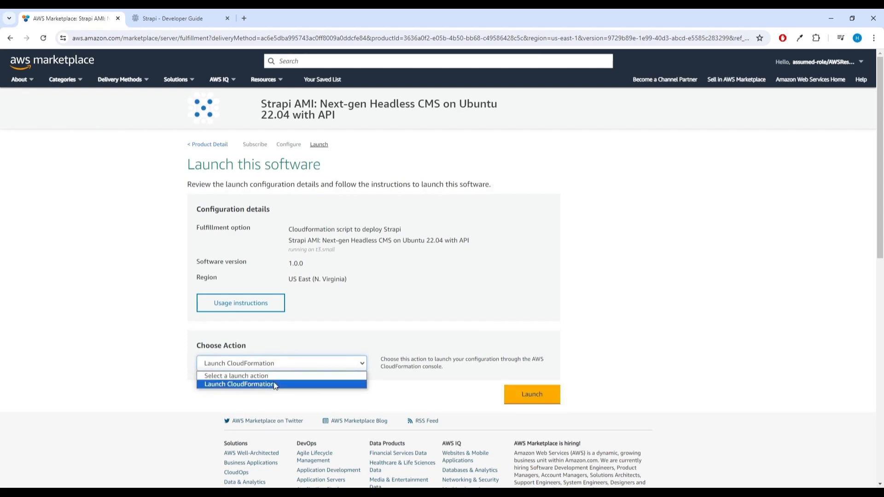
pyautogui.click(240, 384)
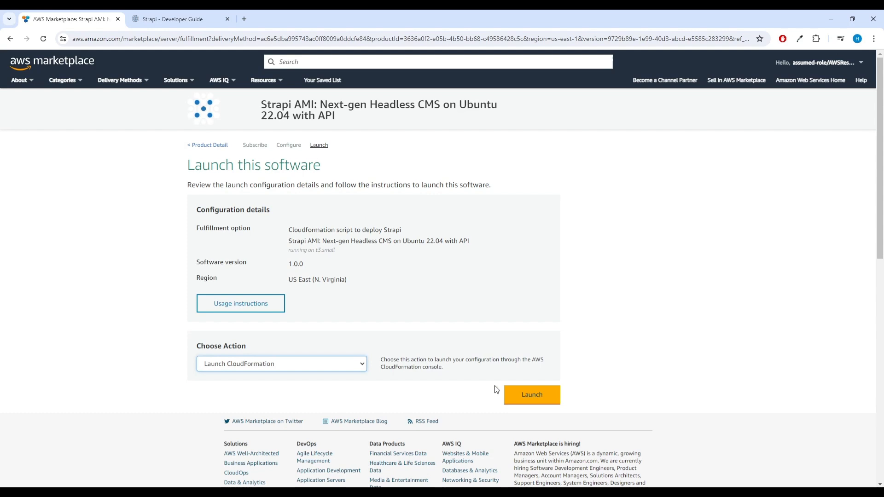
pyautogui.click(531, 394)
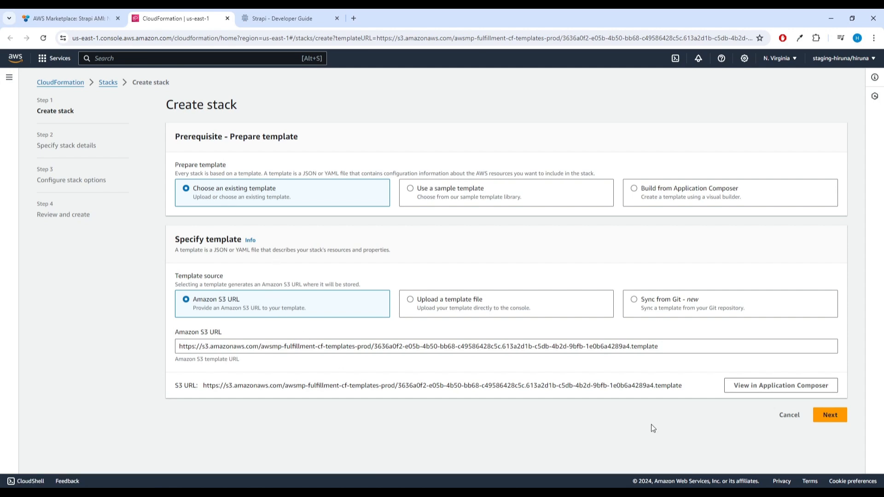
# Keep the prefilled Amazon S3 URL template source and proceed to stack details.
pyautogui.click(830, 416)
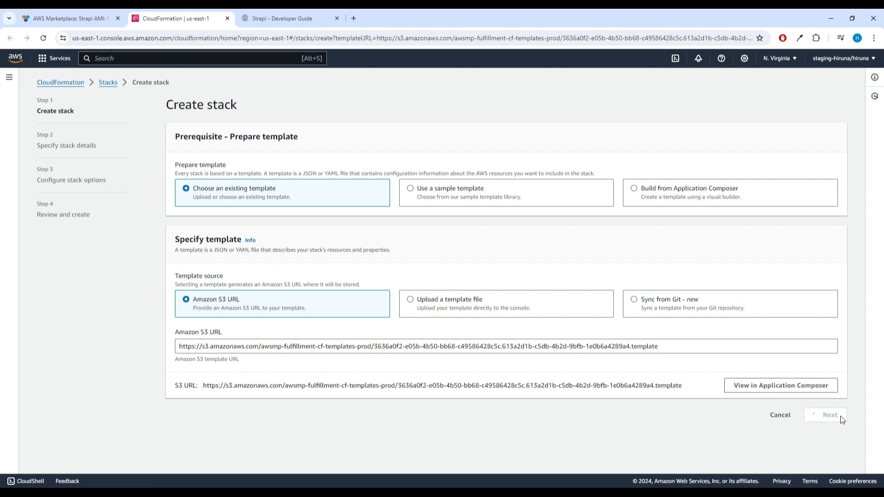
pyautogui.click(829, 416)
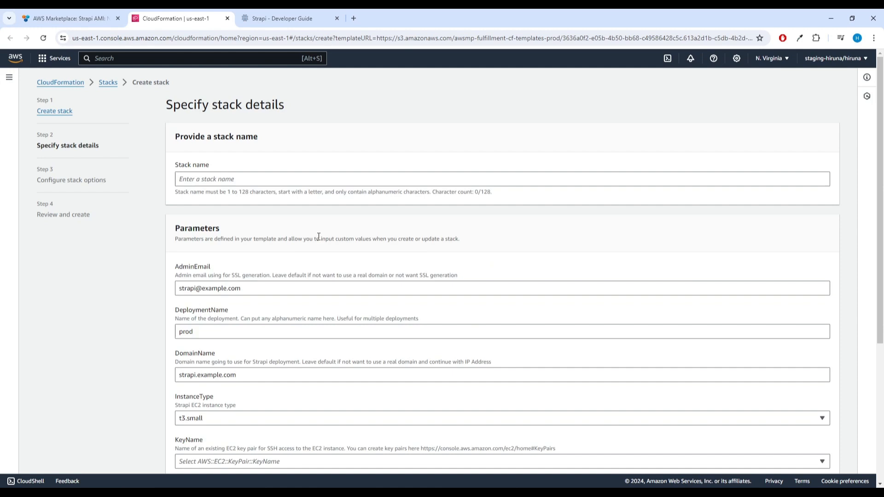
pyautogui.write('strapi')
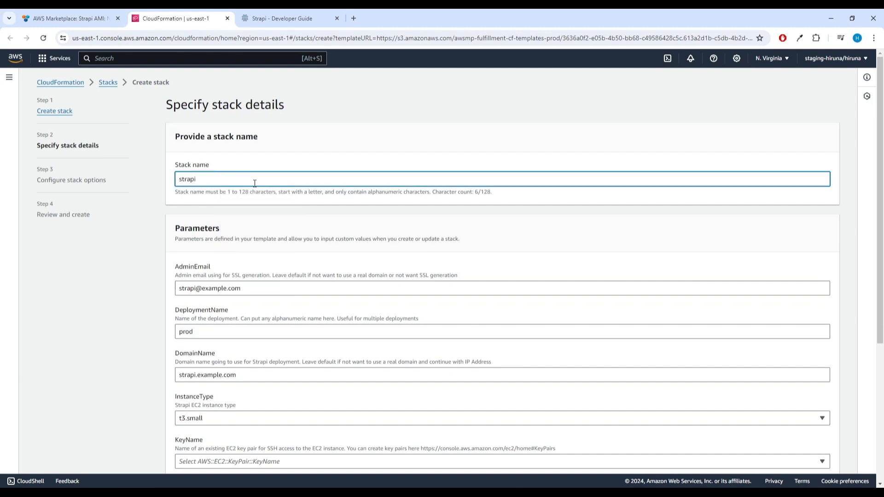
pyautogui.tripleClick(209, 288)
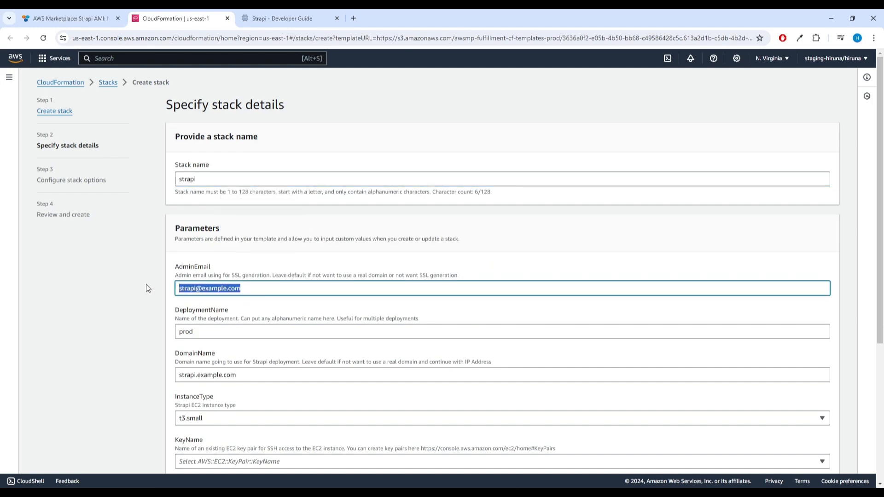
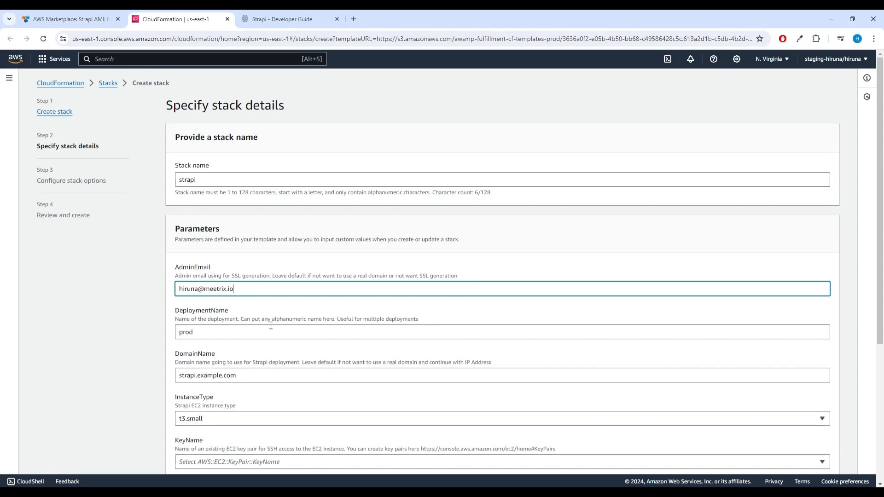
pyautogui.scroll(-3)
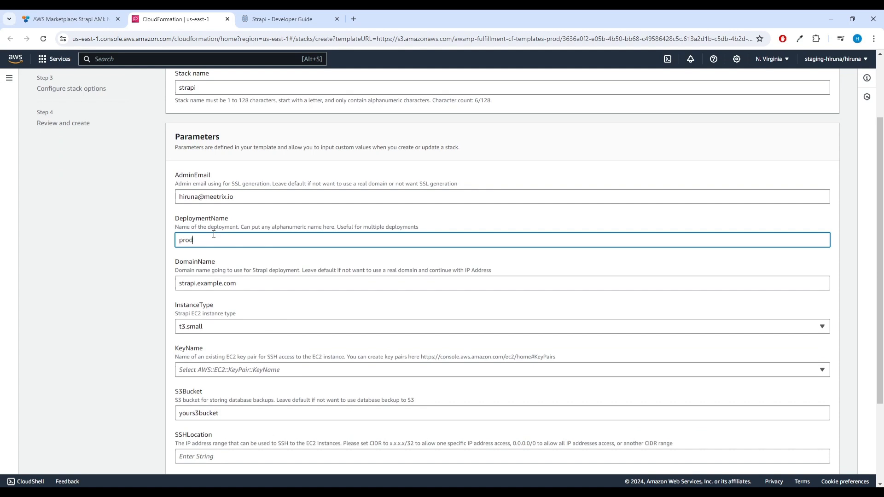
pyautogui.moveTo(246, 286)
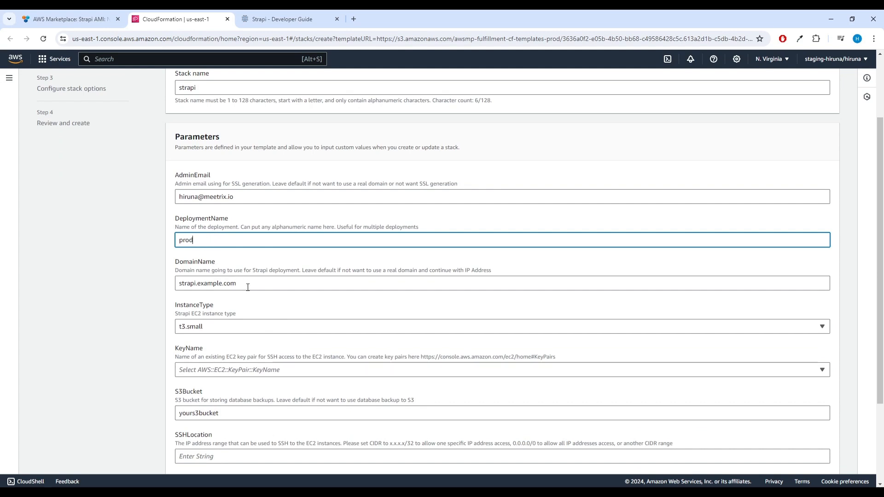
# Change the domain name from example to meetrix.io and view the instance type choices.
pyautogui.doubleClick(220, 282)
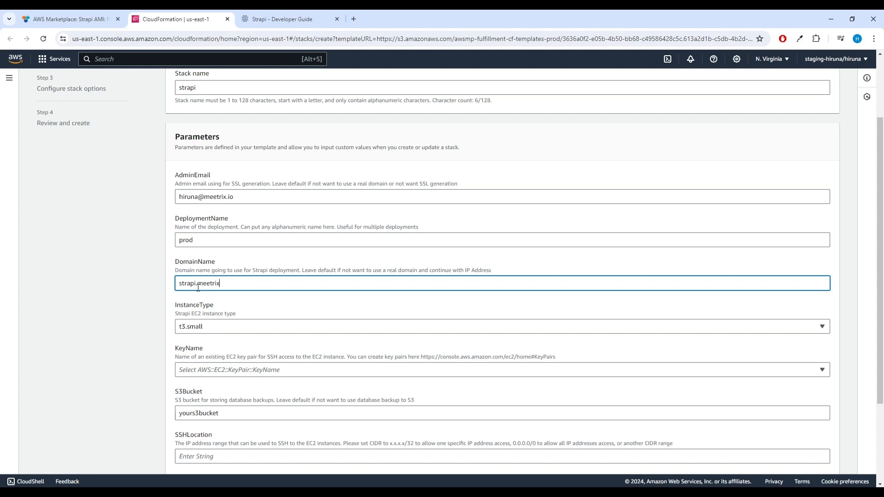
pyautogui.write('.io')
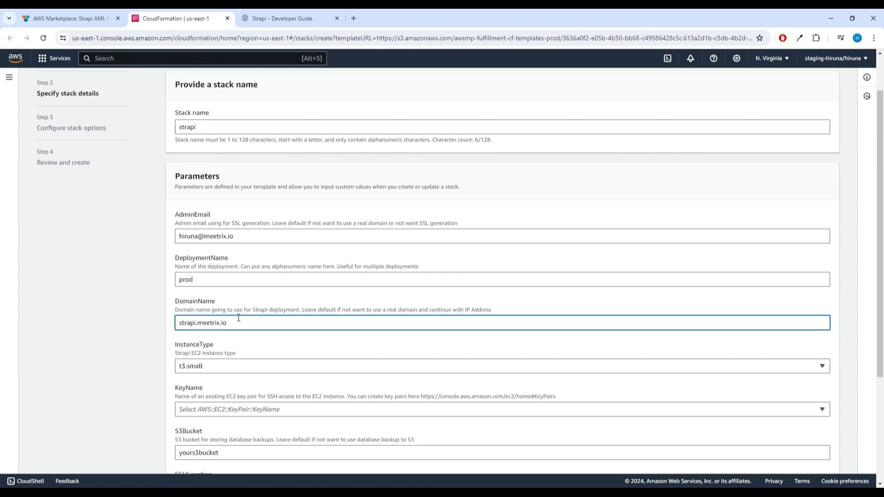
pyautogui.click(501, 366)
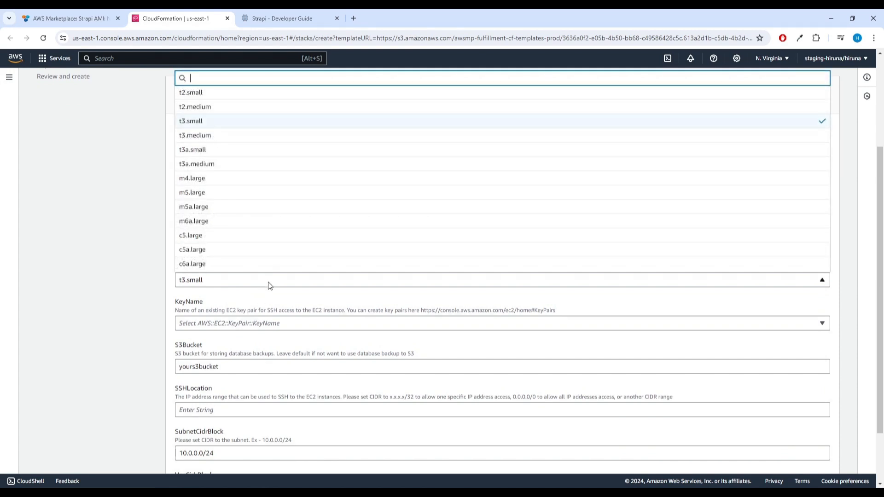
# Keep t3.small, pick an existing key pair and name the backup bucket strapi-bucket.
pyautogui.click(502, 323)
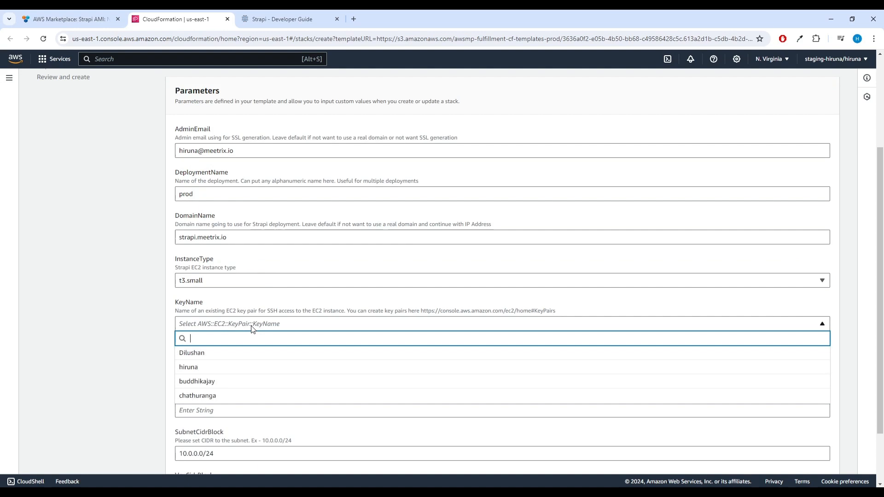
pyautogui.click(188, 368)
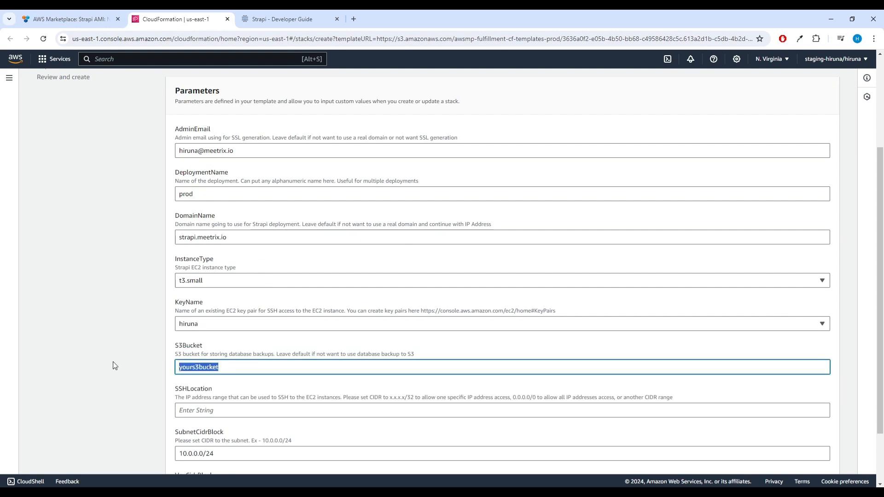
pyautogui.write('strapi-')
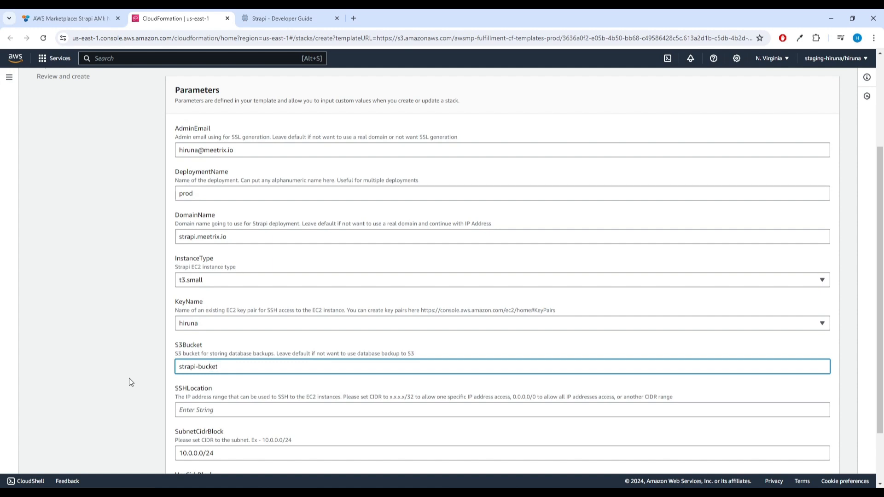
# Allow SSH from 0.0.0.0/0, keep the VPC CIDR defaults and continue to stack options.
pyautogui.click(502, 409)
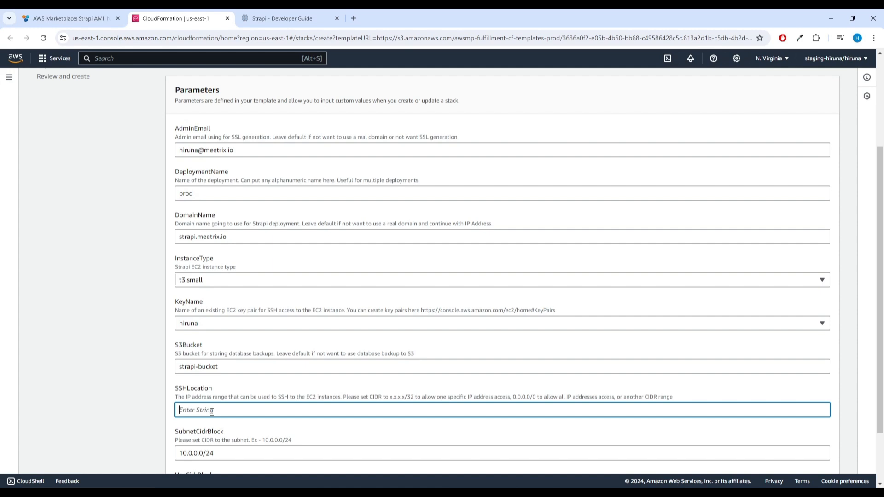
pyautogui.write('0.0.0.0/0')
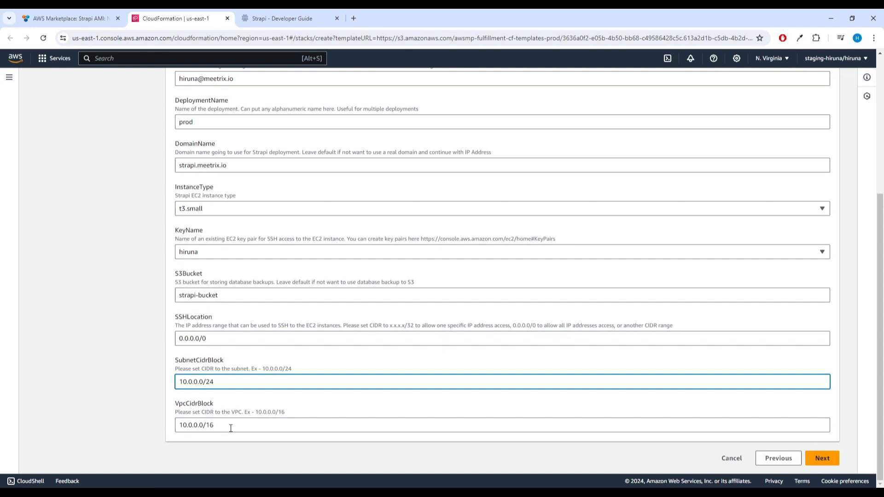
pyautogui.click(502, 425)
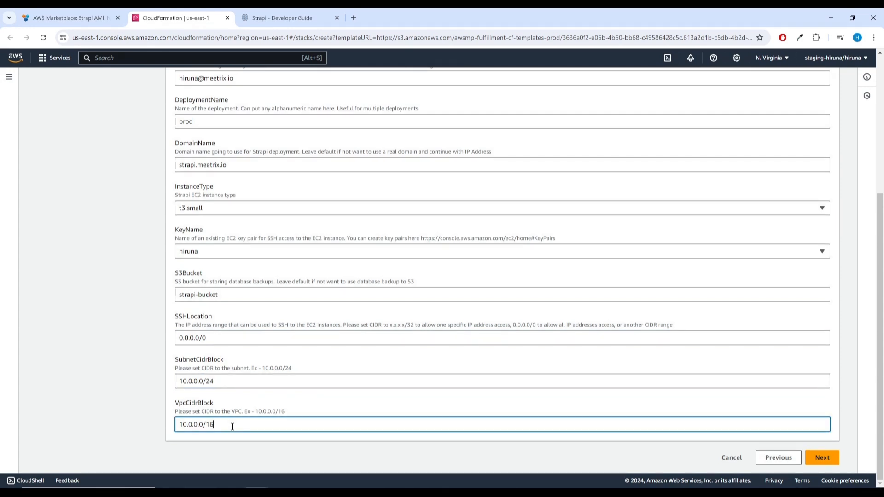
pyautogui.moveTo(618, 448)
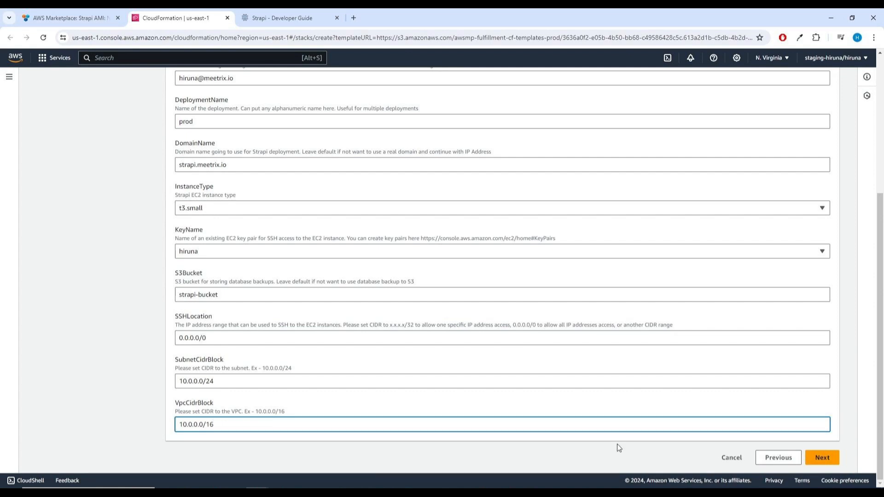
pyautogui.click(820, 458)
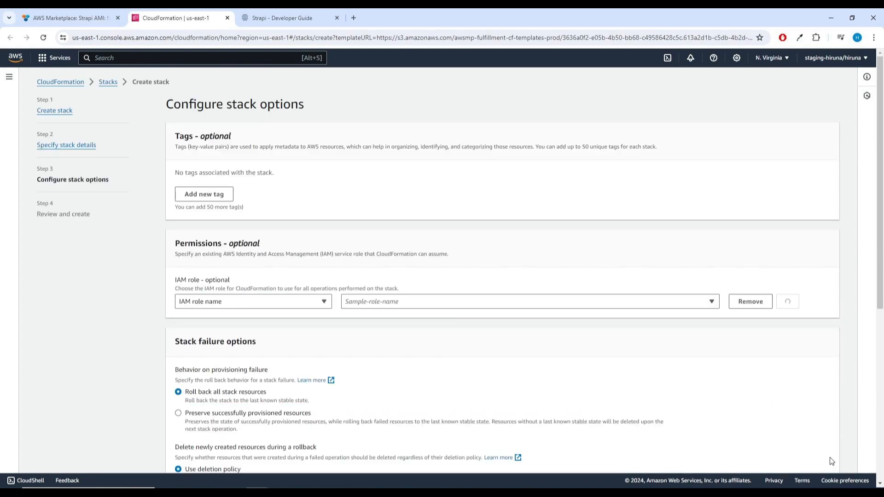
# Leave stack options at defaults, acknowledge IAM resource creation and submit the strapi stack.
pyautogui.scroll(-3)
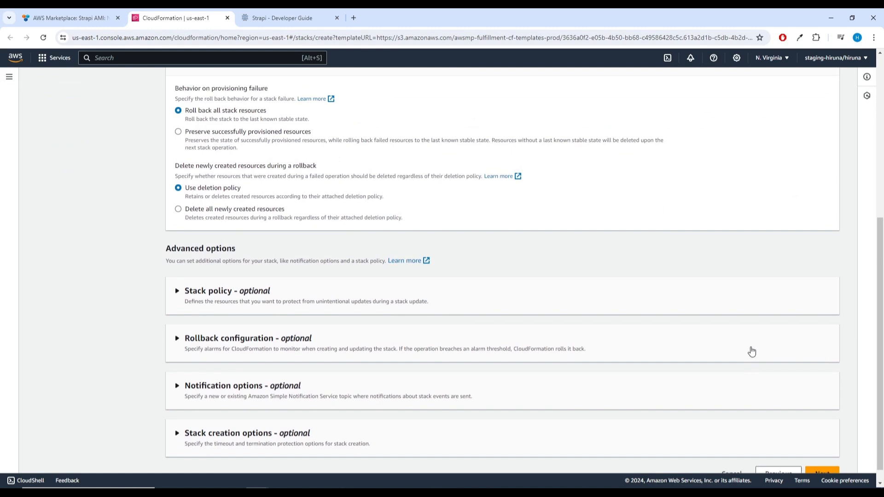
pyautogui.click(821, 472)
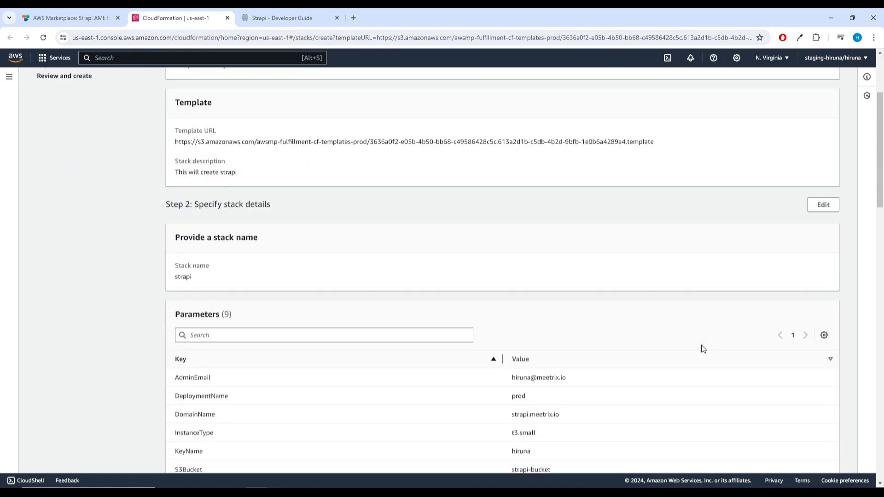
pyautogui.scroll(-3)
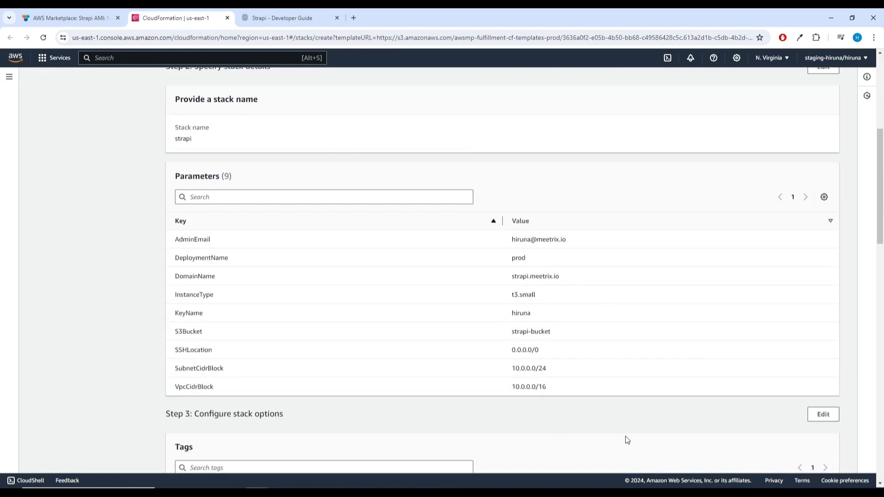
pyautogui.scroll(-3)
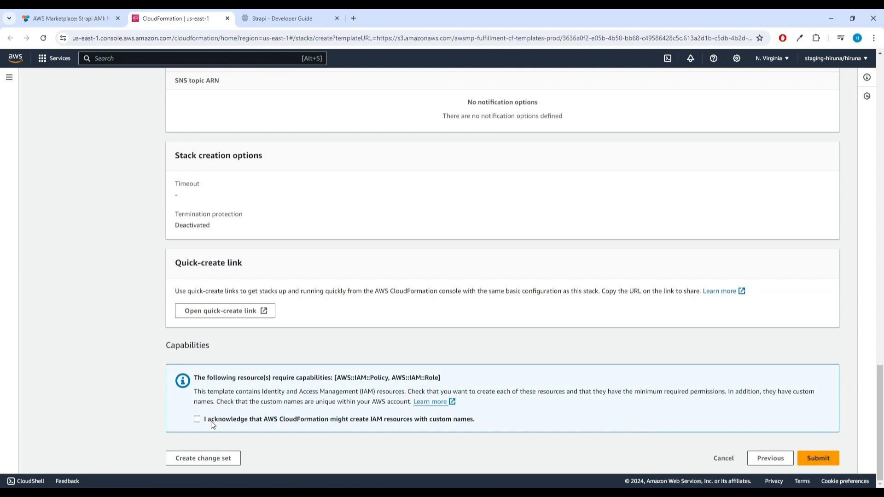
pyautogui.click(197, 418)
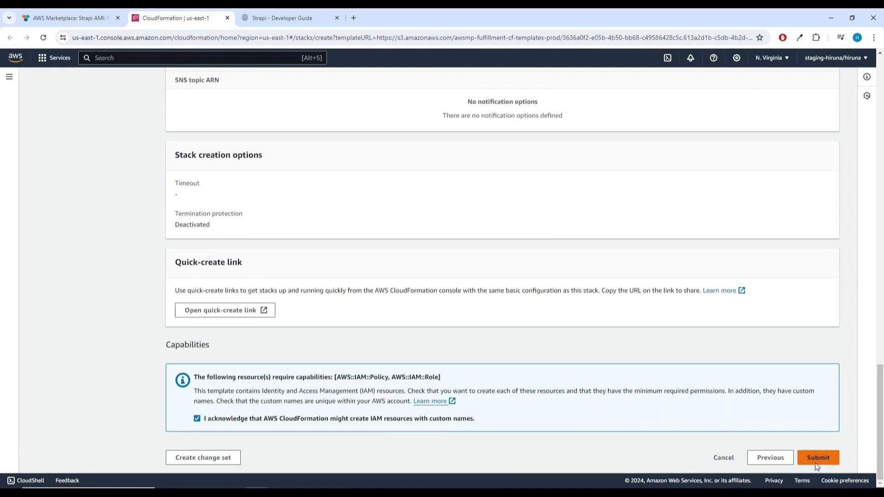
pyautogui.click(817, 457)
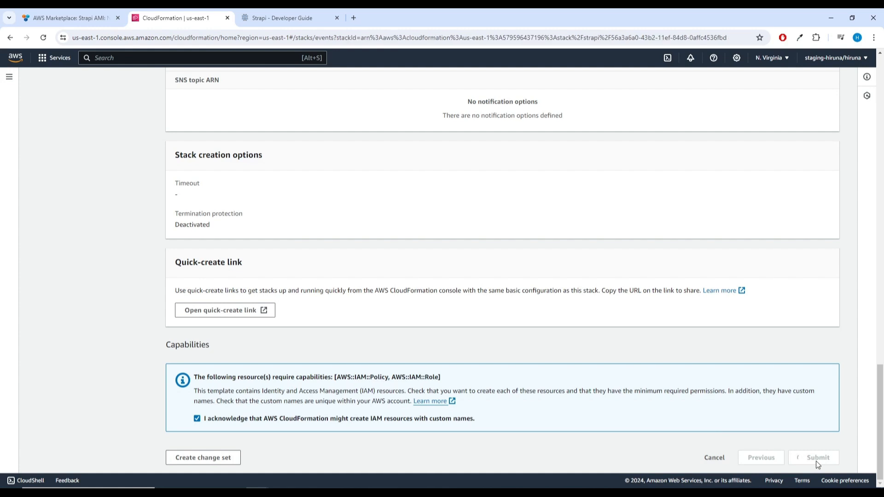
# Refresh events until CREATE_COMPLETE, then copy the Outputs values such as the public IP.
pyautogui.click(817, 458)
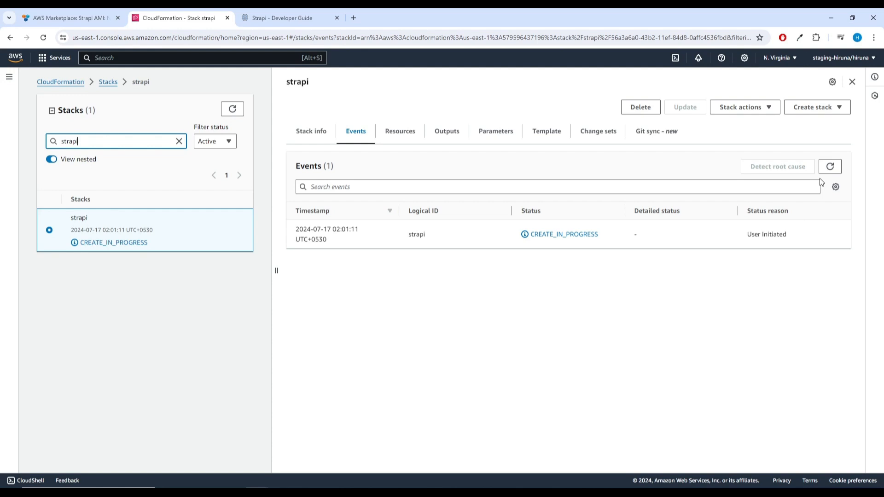
pyautogui.click(830, 166)
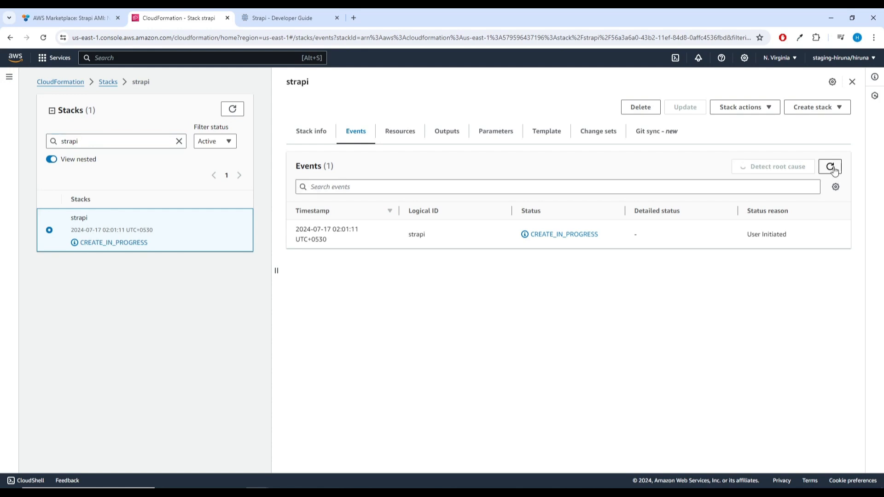
pyautogui.click(830, 167)
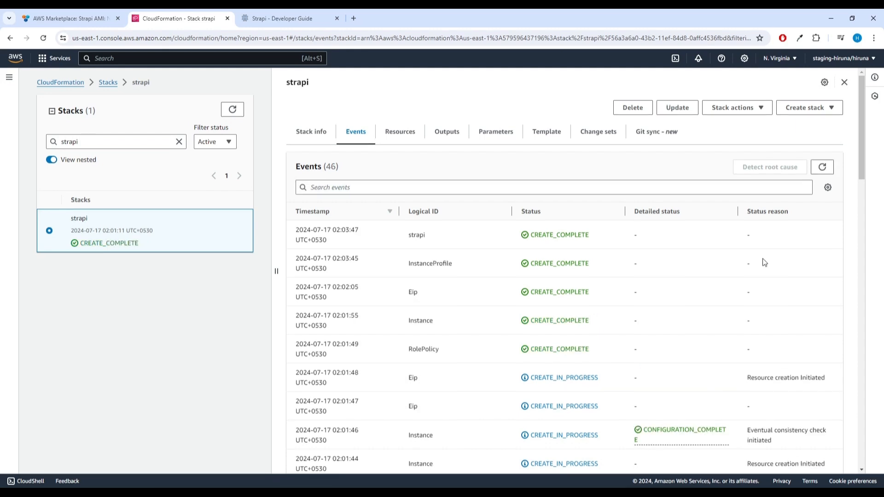
pyautogui.click(447, 132)
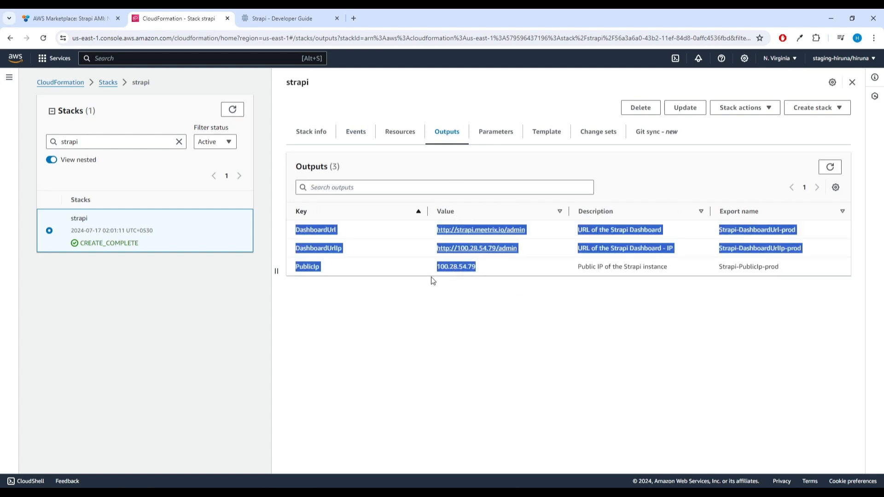
pyautogui.rightClick(456, 266)
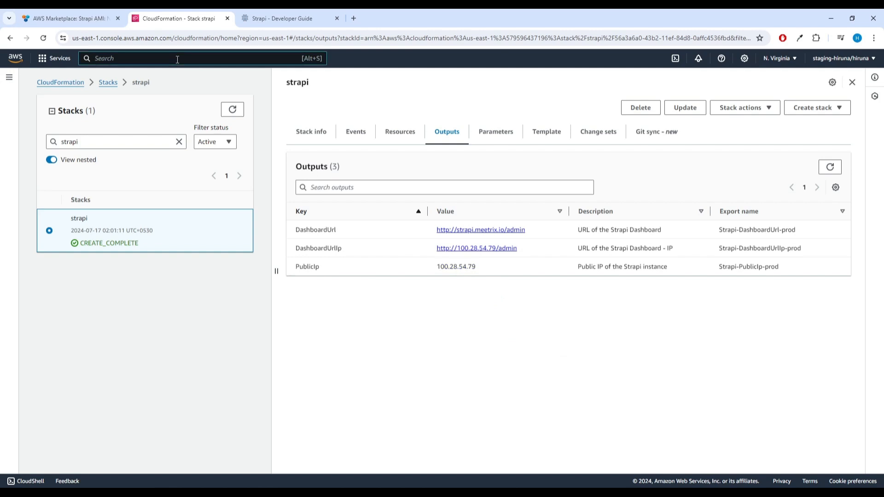
# Go to Route 53, the meetrix.io hosted zone, and start a new record.
pyautogui.write('route 53')
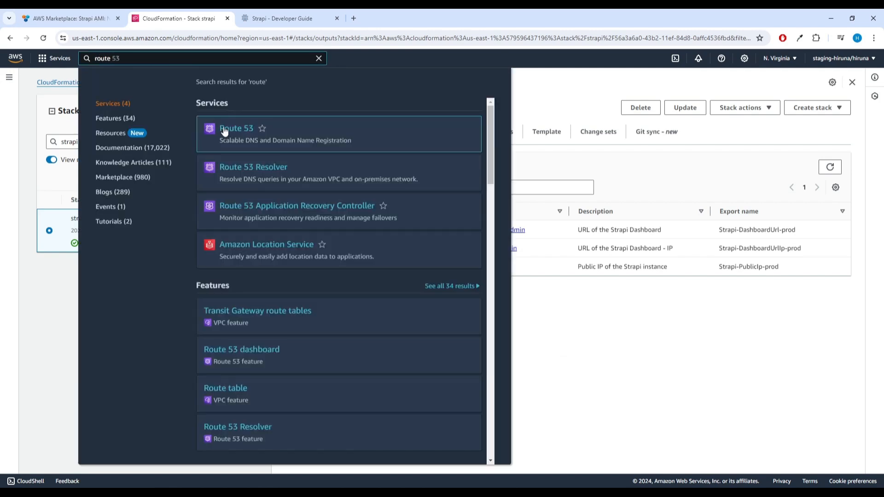
pyautogui.click(236, 128)
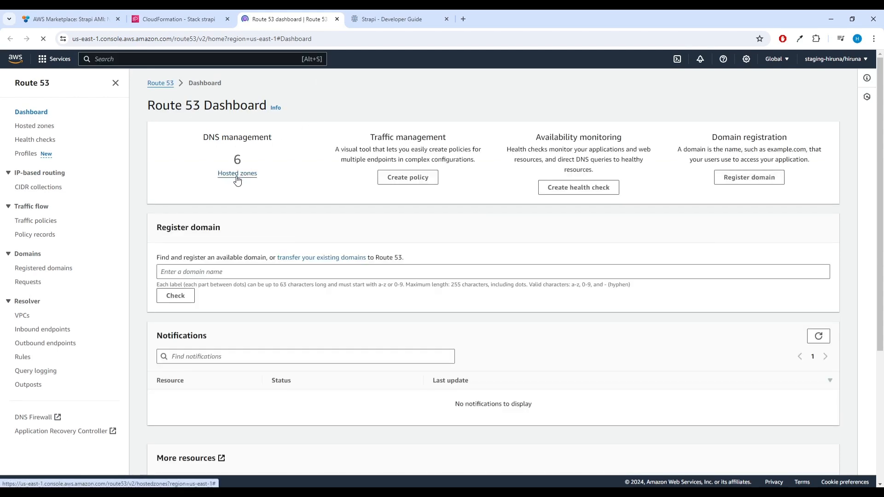
pyautogui.click(236, 173)
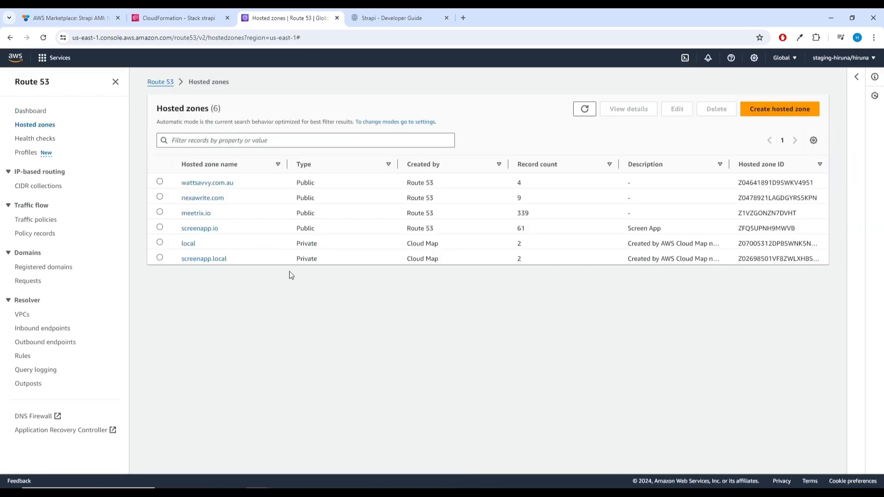
pyautogui.click(195, 213)
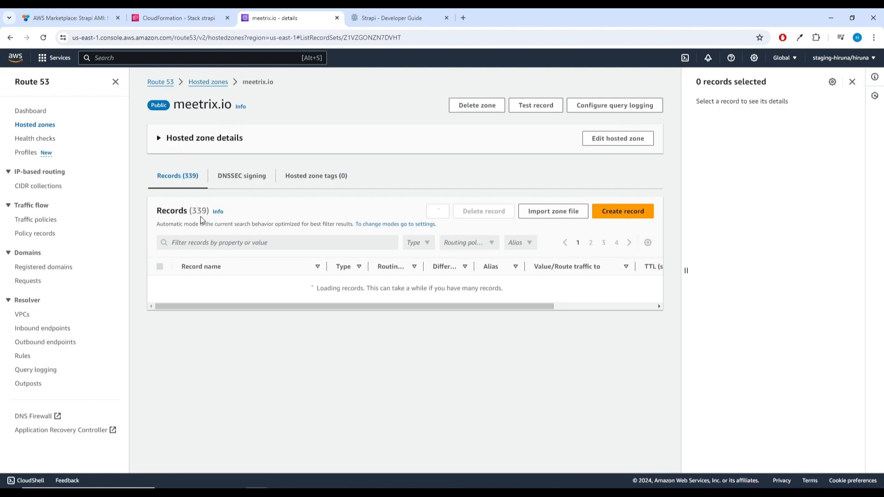
pyautogui.click(622, 211)
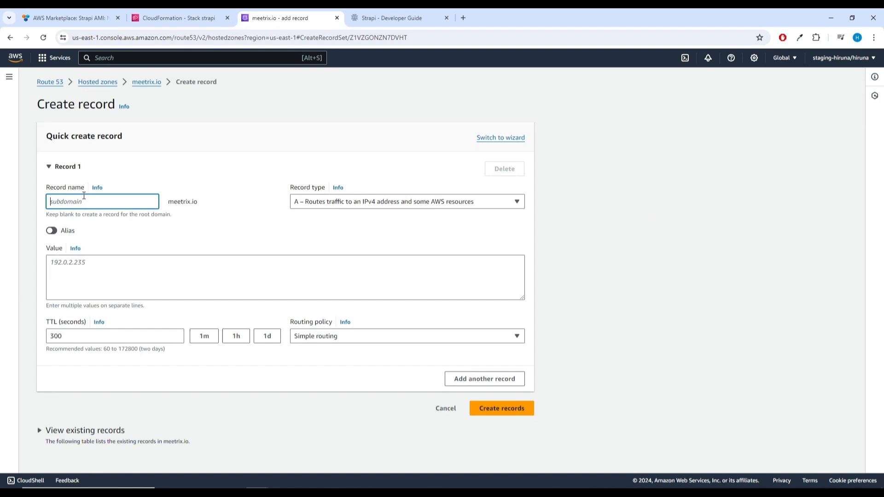
# Create the A record strapi pointing to 100.28.54.79.
pyautogui.write('strapi')
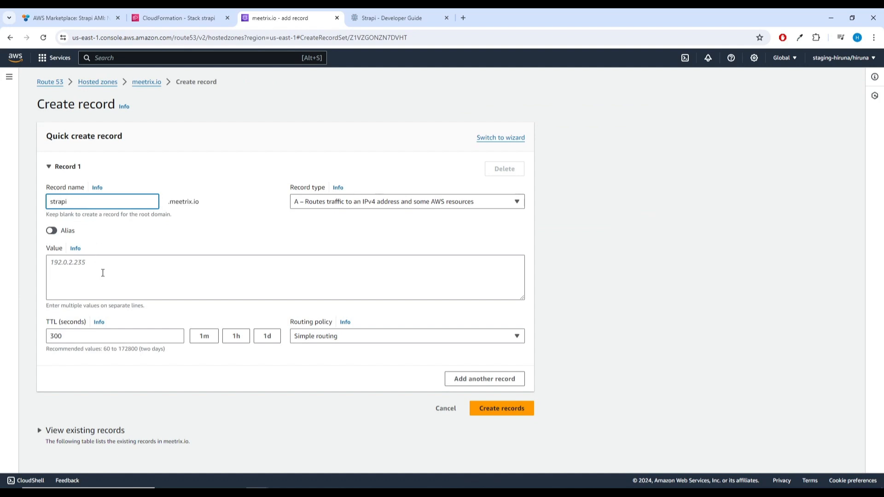
pyautogui.write('100.28.54.79')
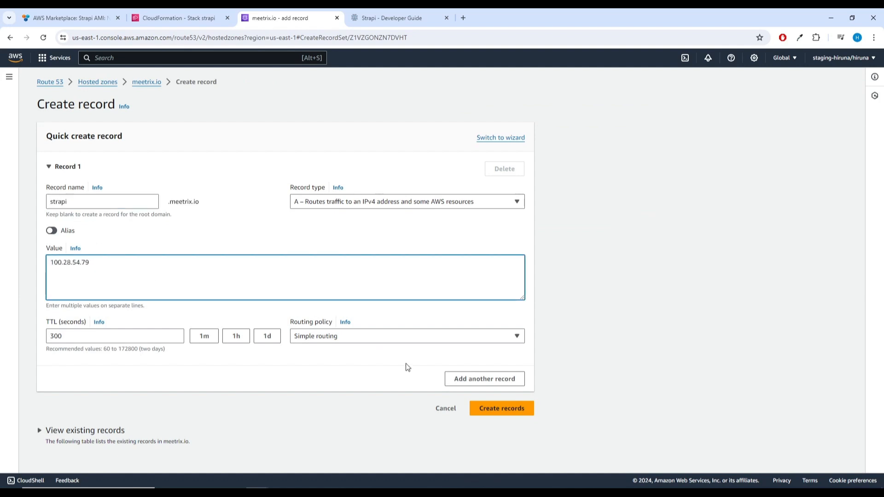
pyautogui.click(500, 408)
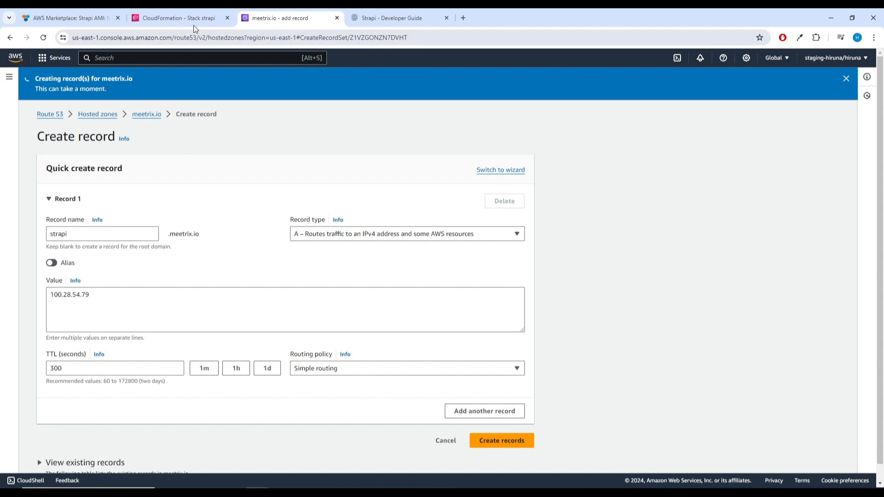
# Bring the strapi stack's Outputs back into view with its dashboard URLs and public IP.
pyautogui.click(179, 17)
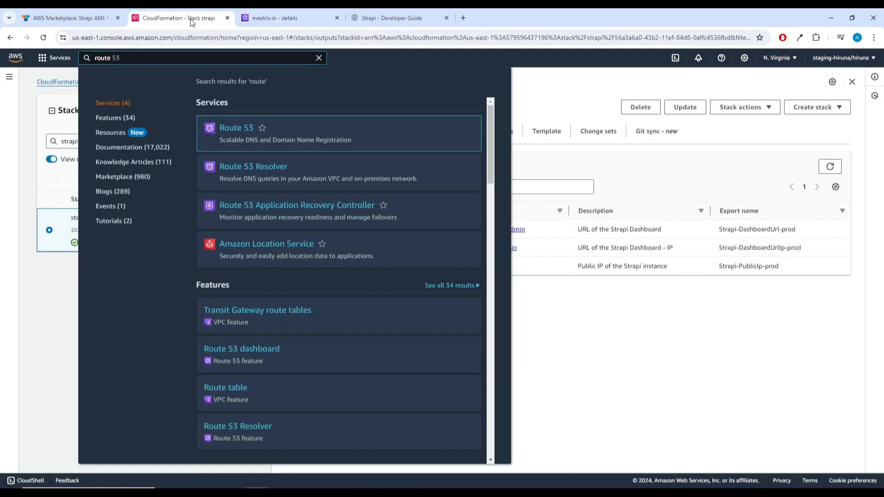
pyautogui.click(547, 94)
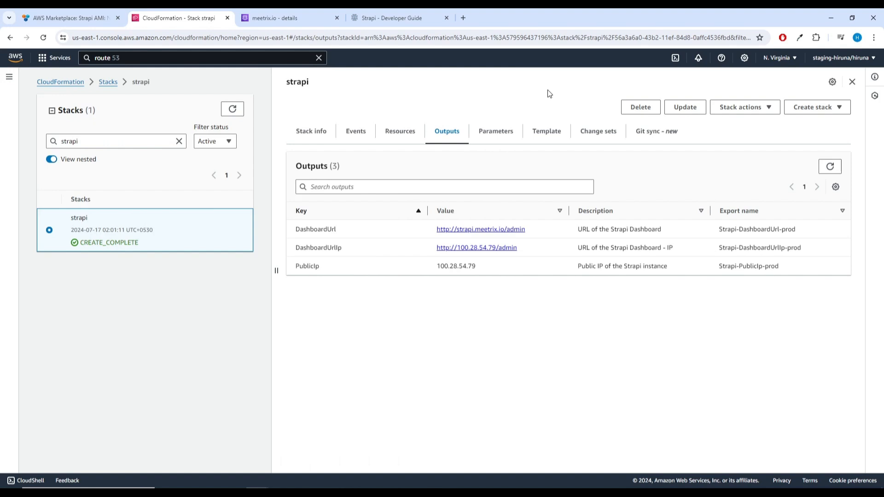
pyautogui.moveTo(496, 271)
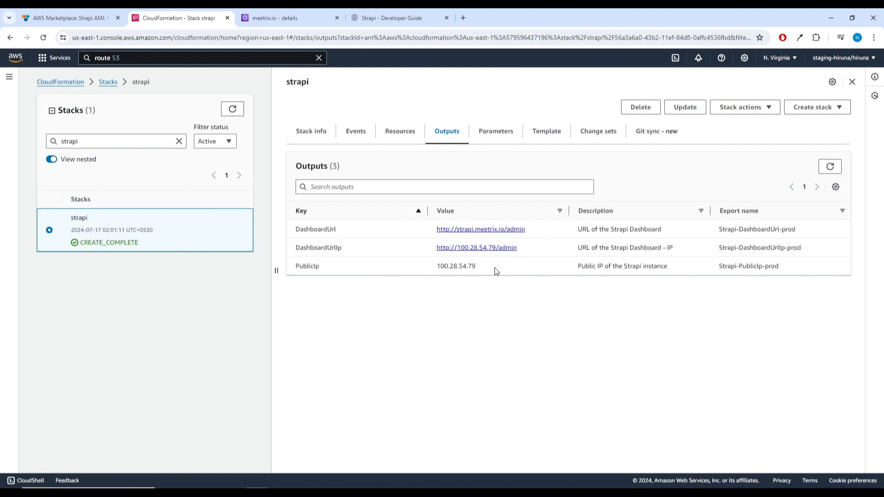
pyautogui.moveTo(371, 460)
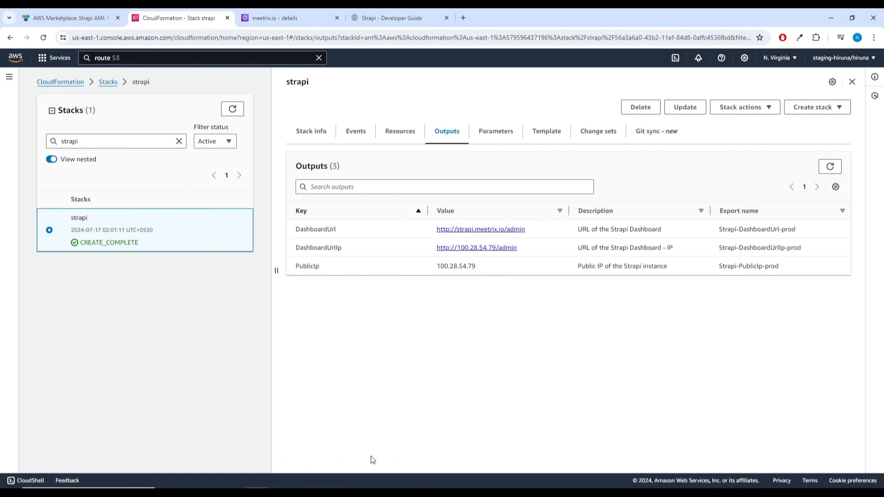
pyautogui.moveTo(516, 337)
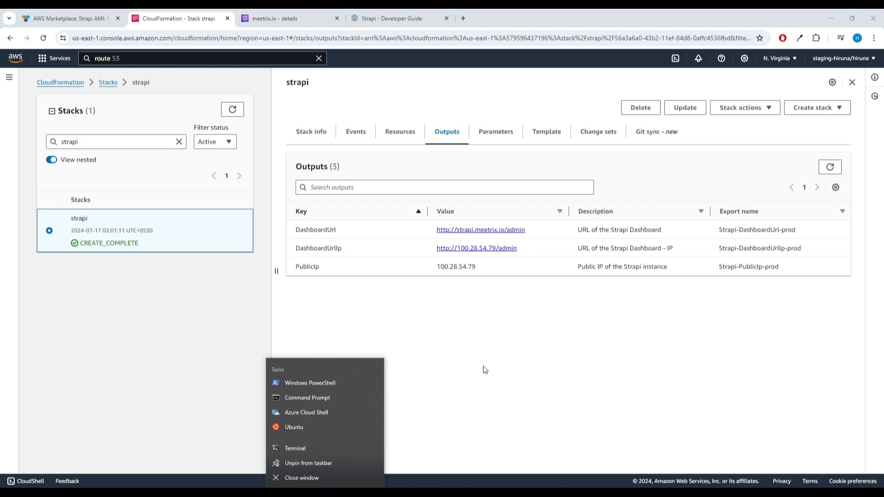
pyautogui.click(293, 426)
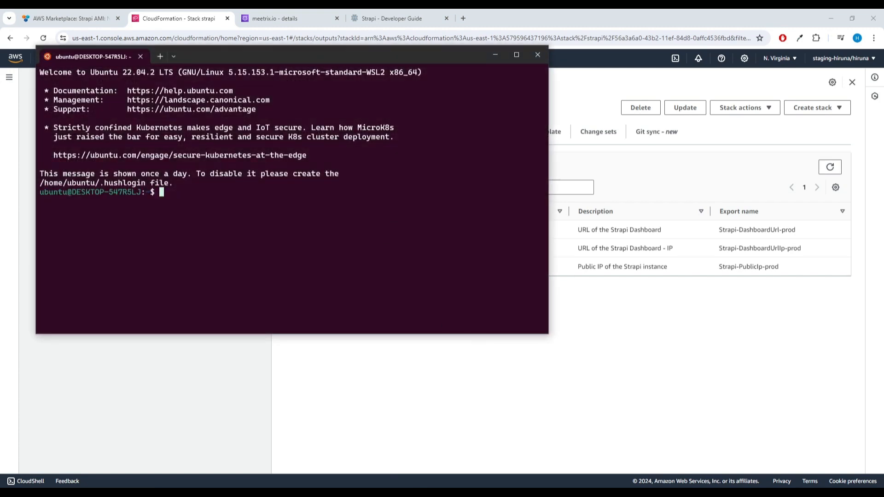
pyautogui.write('cd keys/hiruna/')
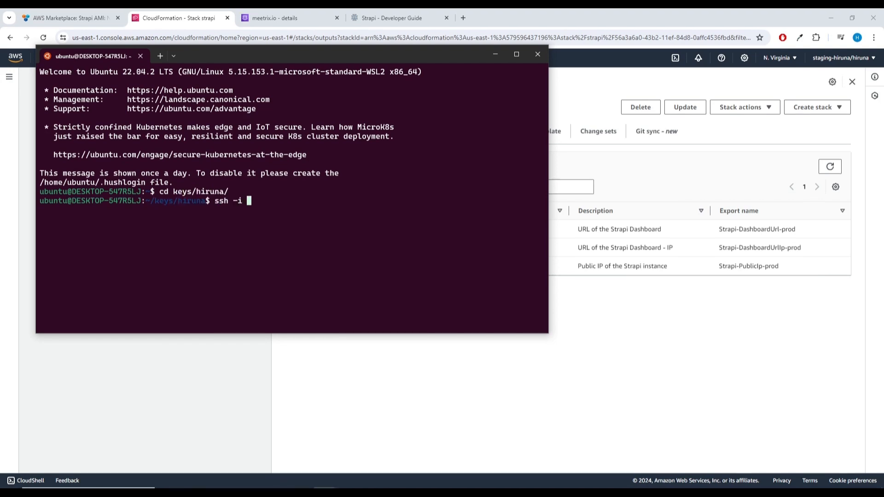
pyautogui.write('hiruna.pem ubuntu@100.28.54.79')
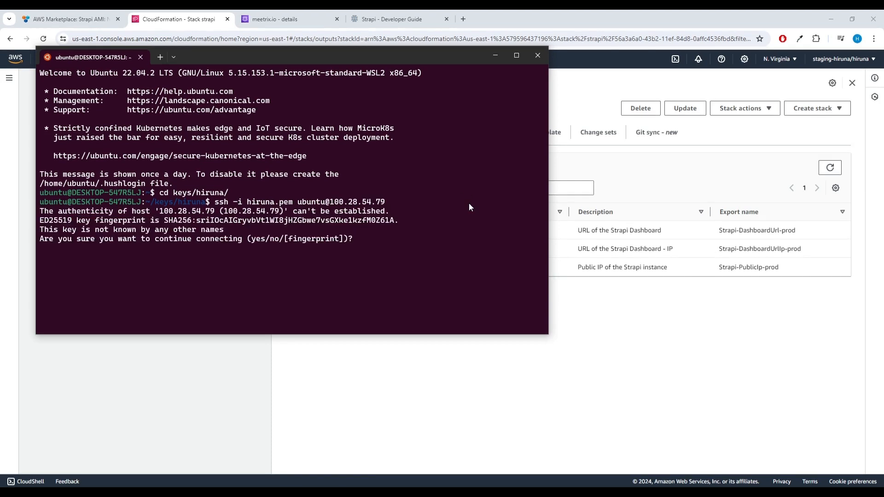
pyautogui.write('yes')
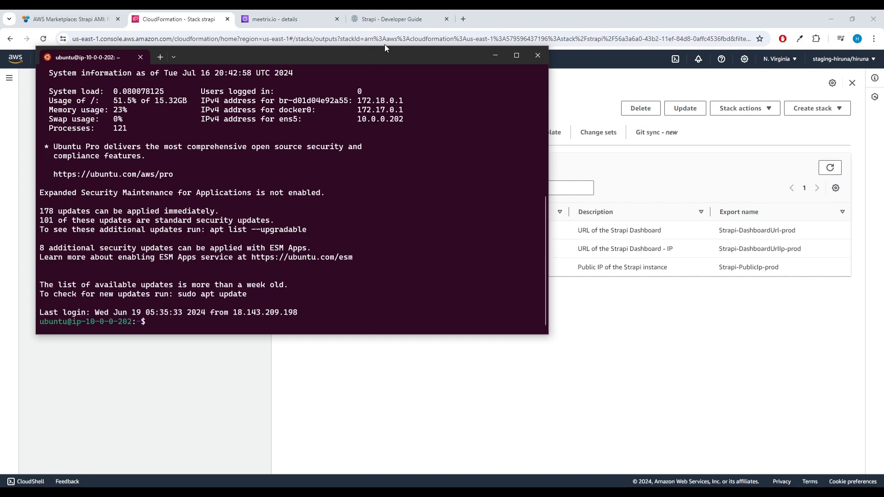
# Run the standalone certificate script choosing option 1 to reinstall, then load the Strapi dashboard URL.
pyautogui.click(396, 18)
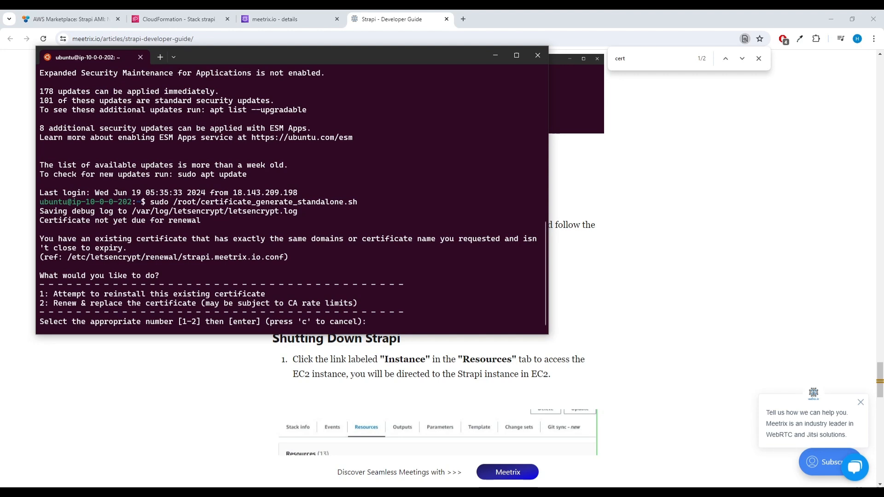
pyautogui.write('1')
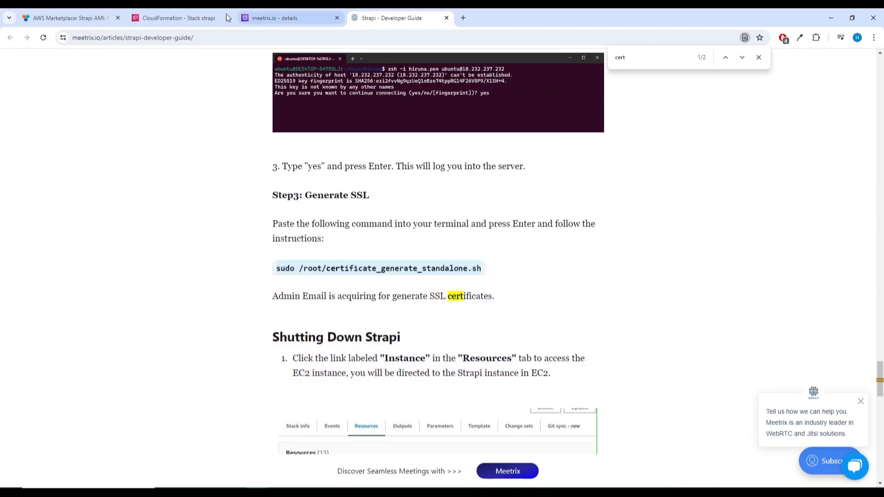
pyautogui.click(178, 18)
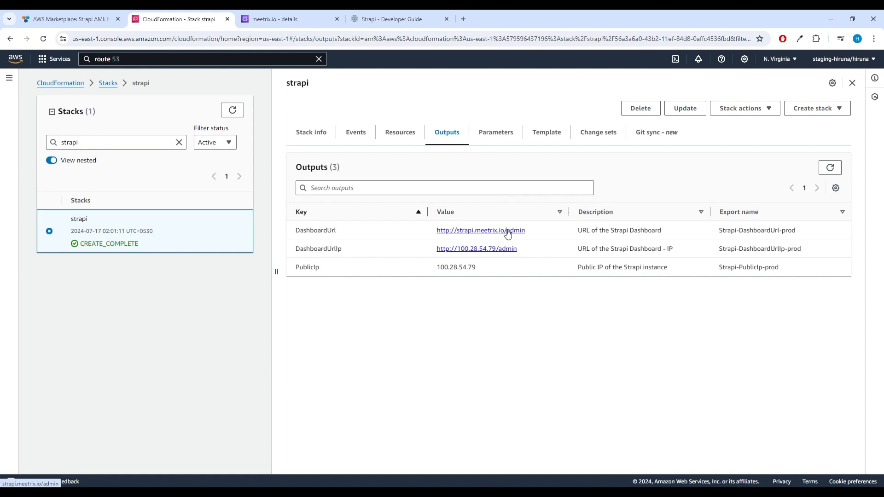
pyautogui.click(480, 230)
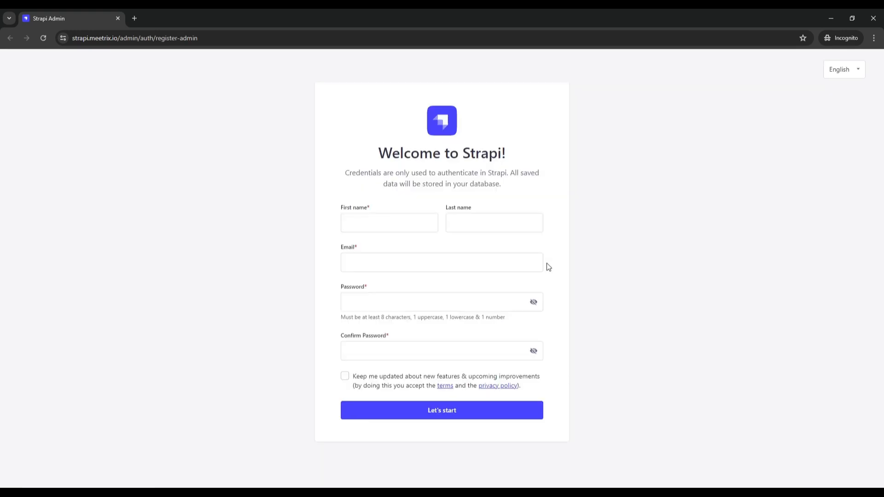
# Register the first administrator with name, email and password, then log in with those credentials.
pyautogui.write('h')
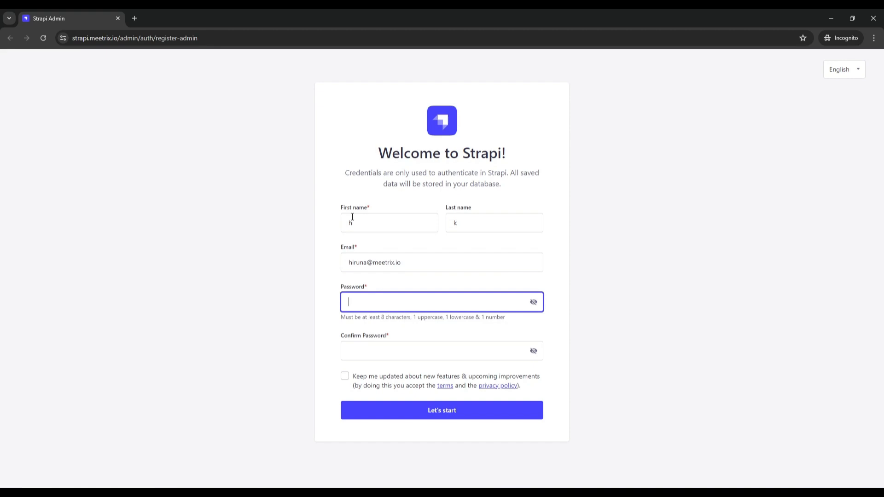
pyautogui.write('password')
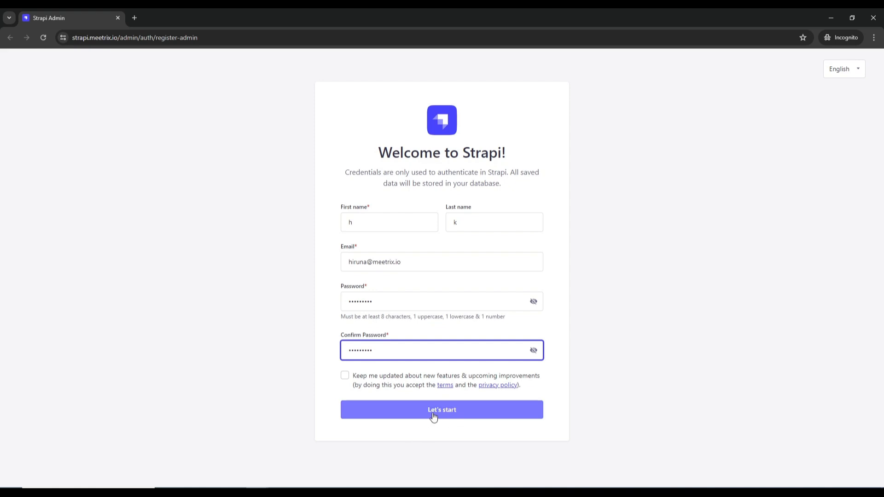
pyautogui.click(441, 409)
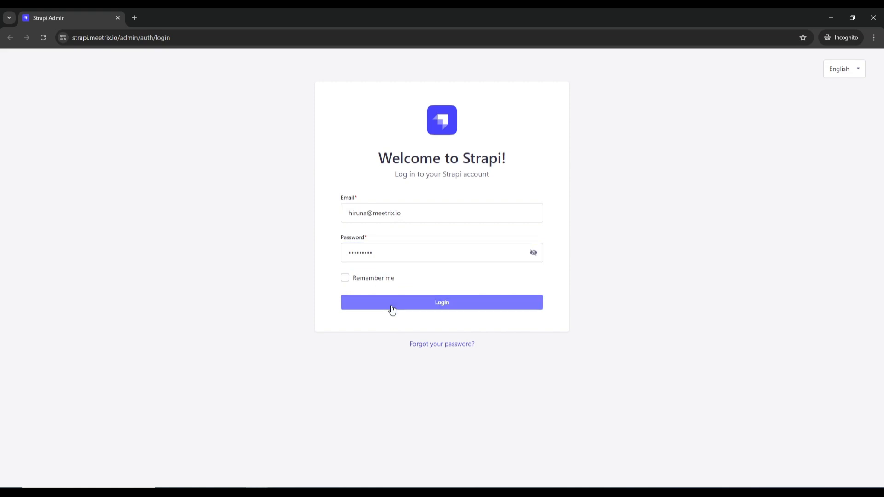
pyautogui.click(441, 302)
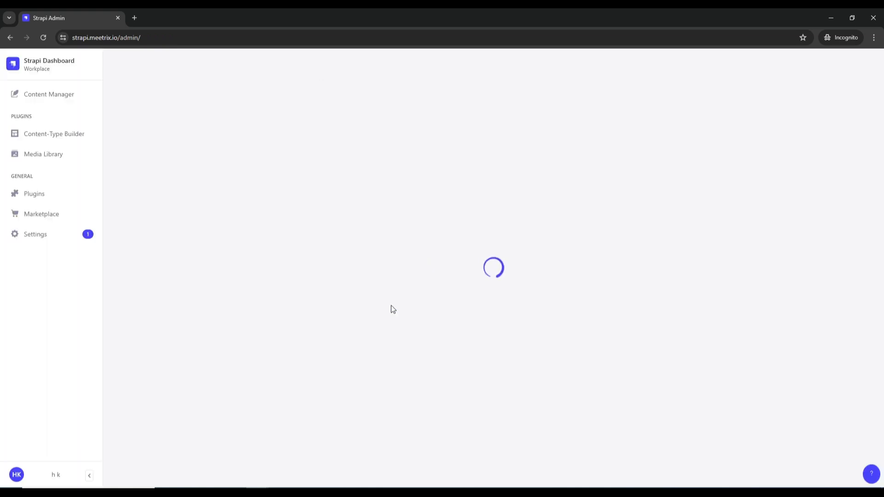